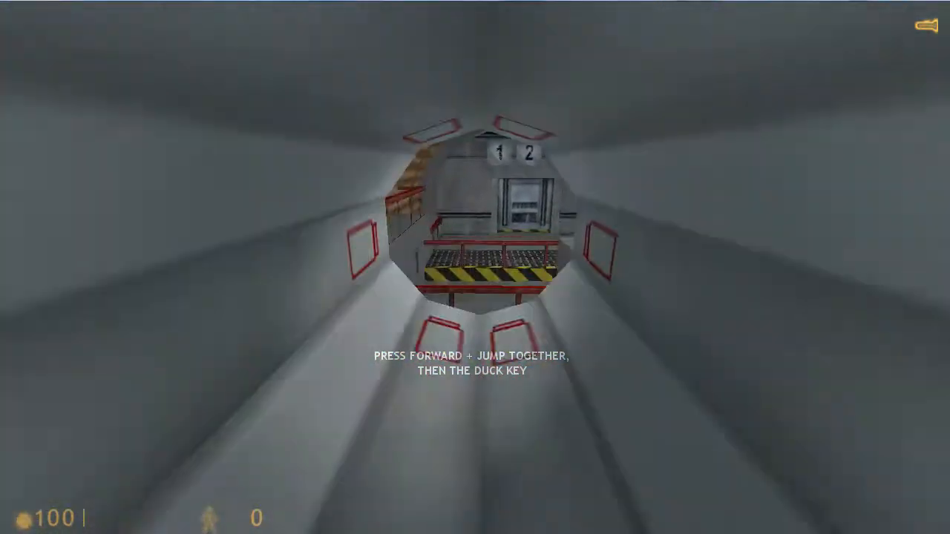
# Step: Crawl forward through the crouch-height pipe toward the opening marked 3
pyautogui.press('w')
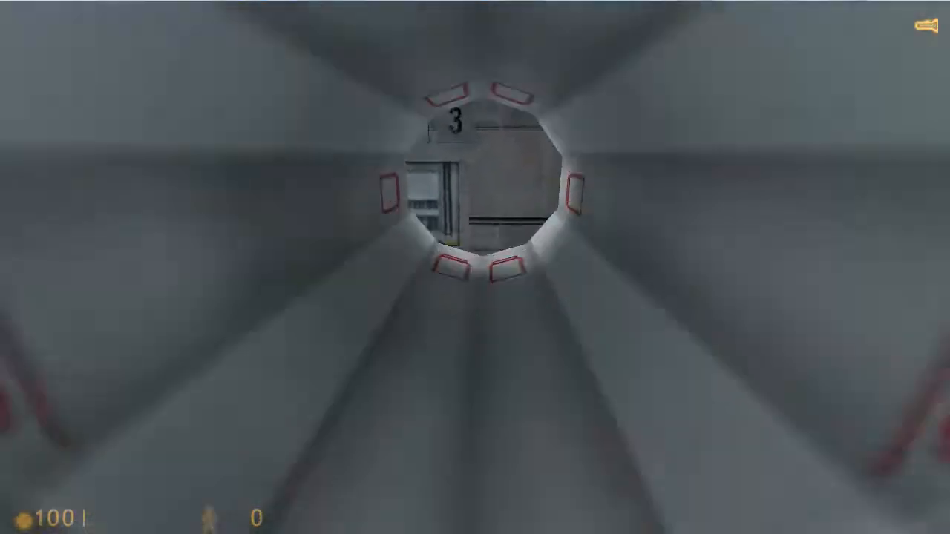